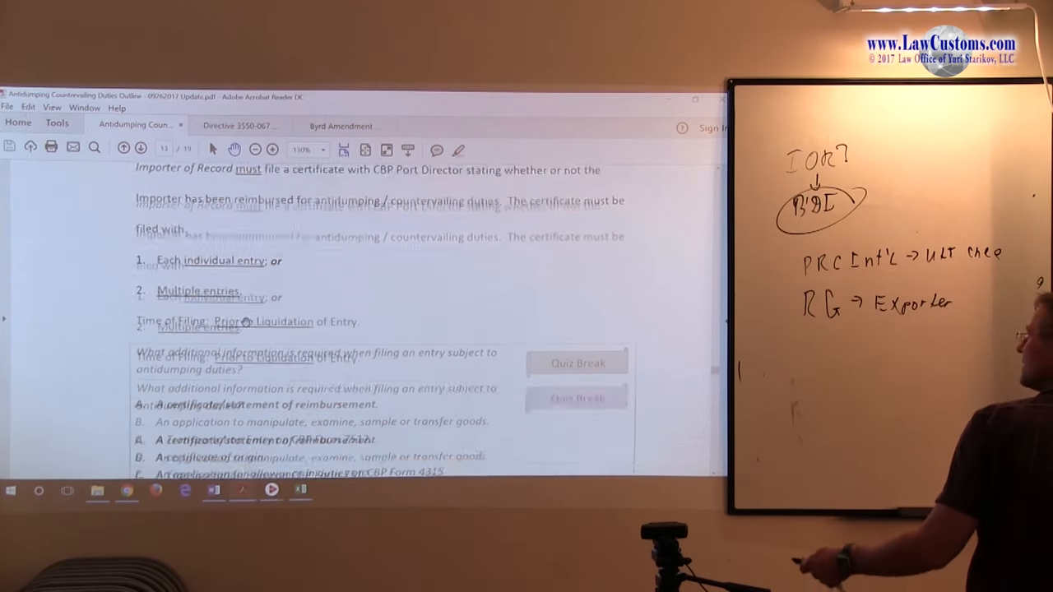
scroll("down", 3)
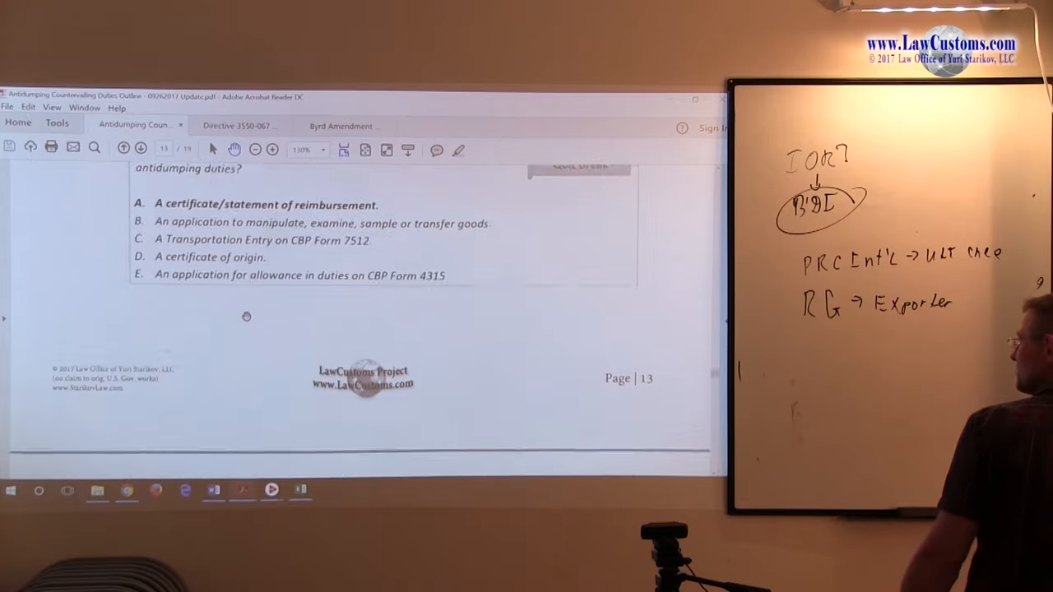
scroll("down", 3)
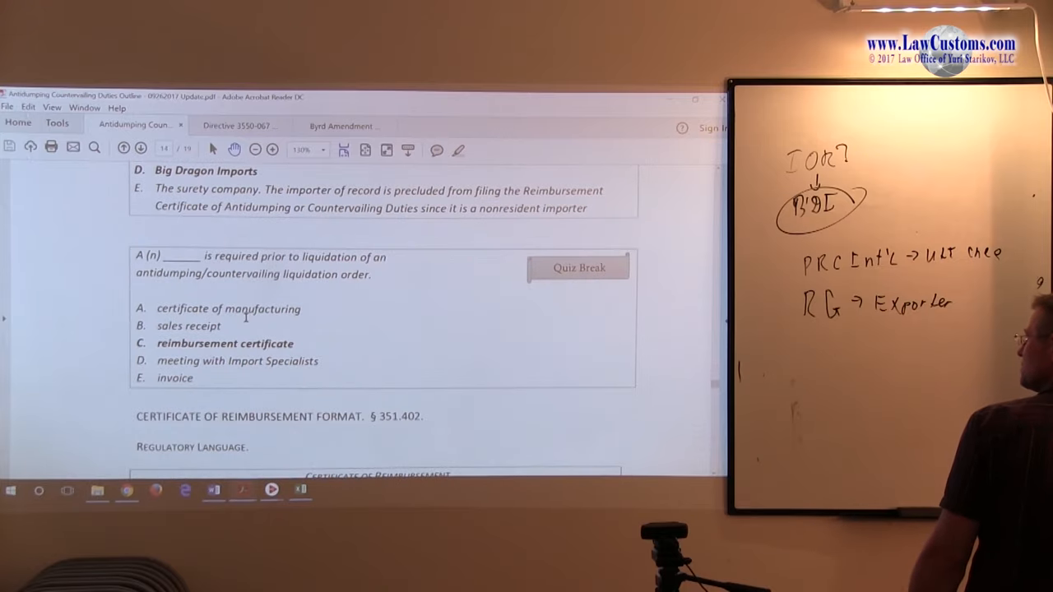
scroll("down", 3)
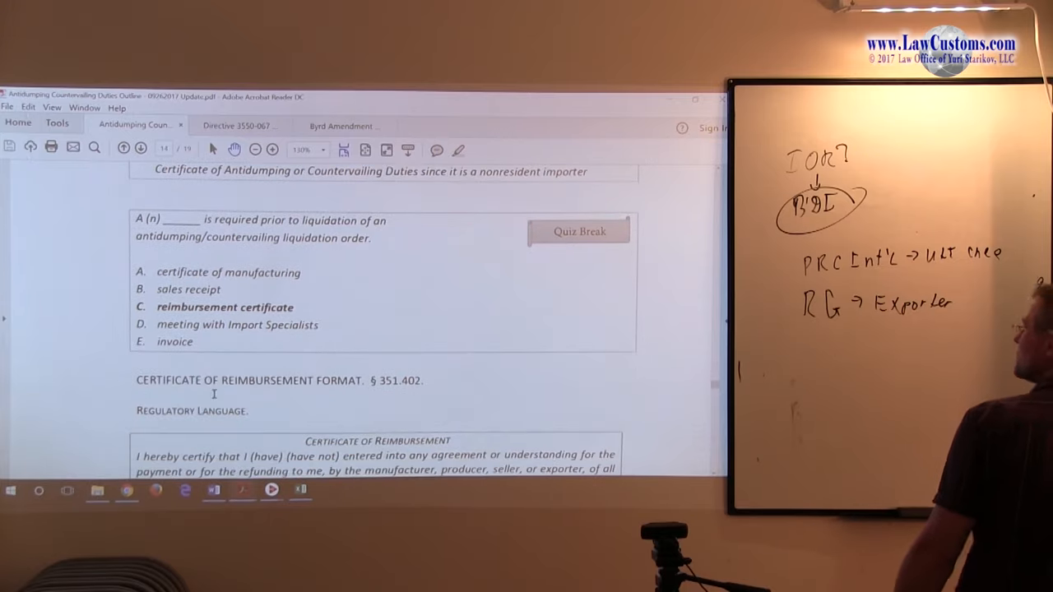